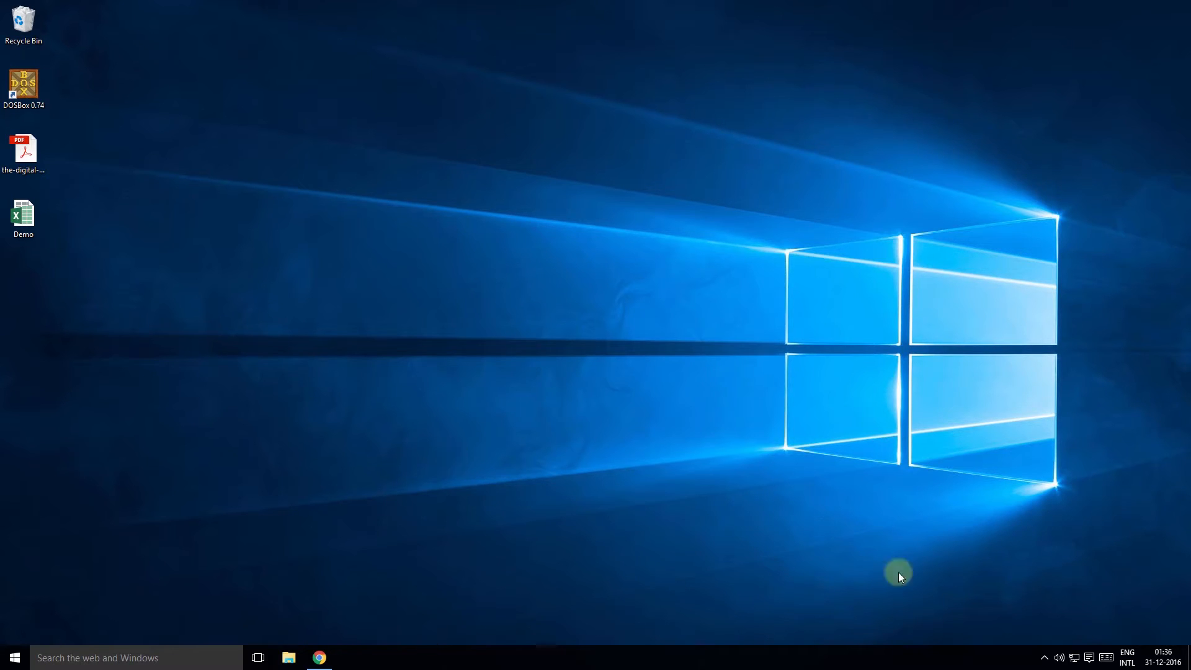
Search Google for 'iphone -site:apple.com' to exclude Apple's own pages
{"action": "left_click", "coordinate": [319, 658]}
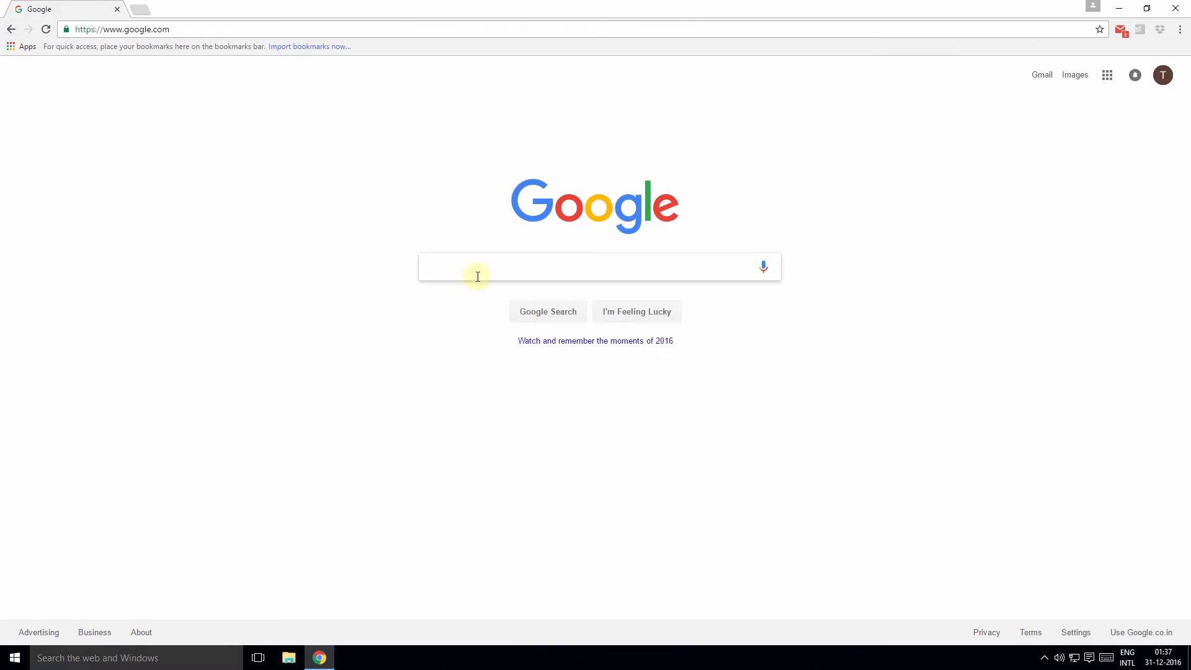
{"action": "type", "text": "iphone -site:a"}
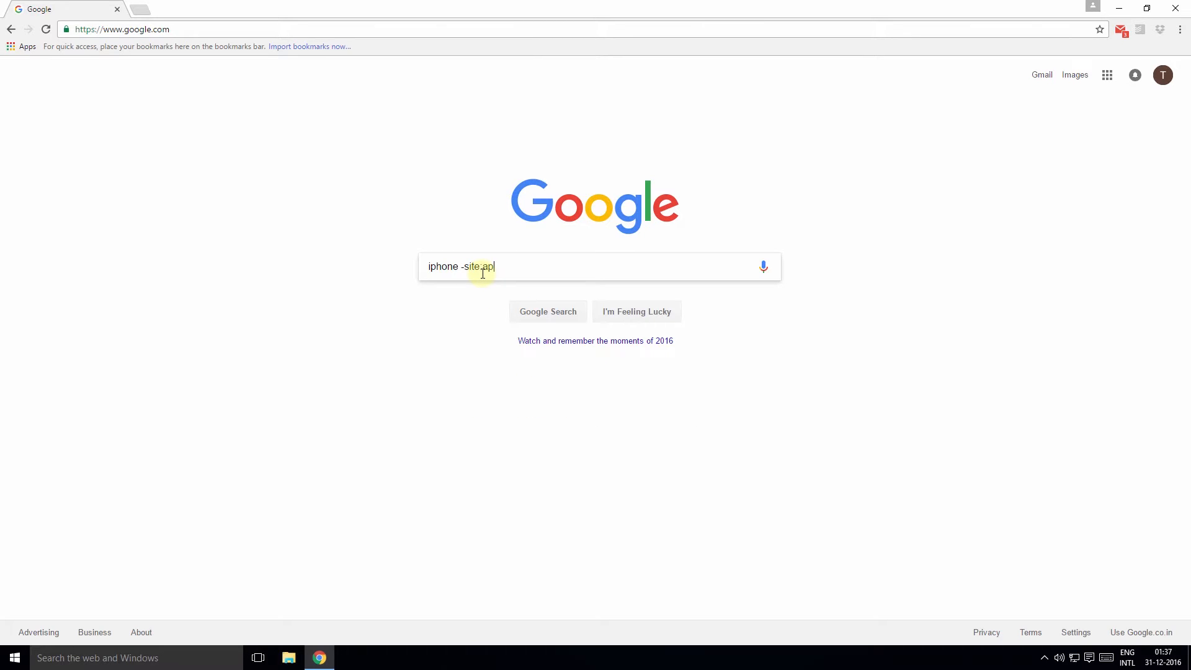
{"action": "type", "text": "ple.com"}
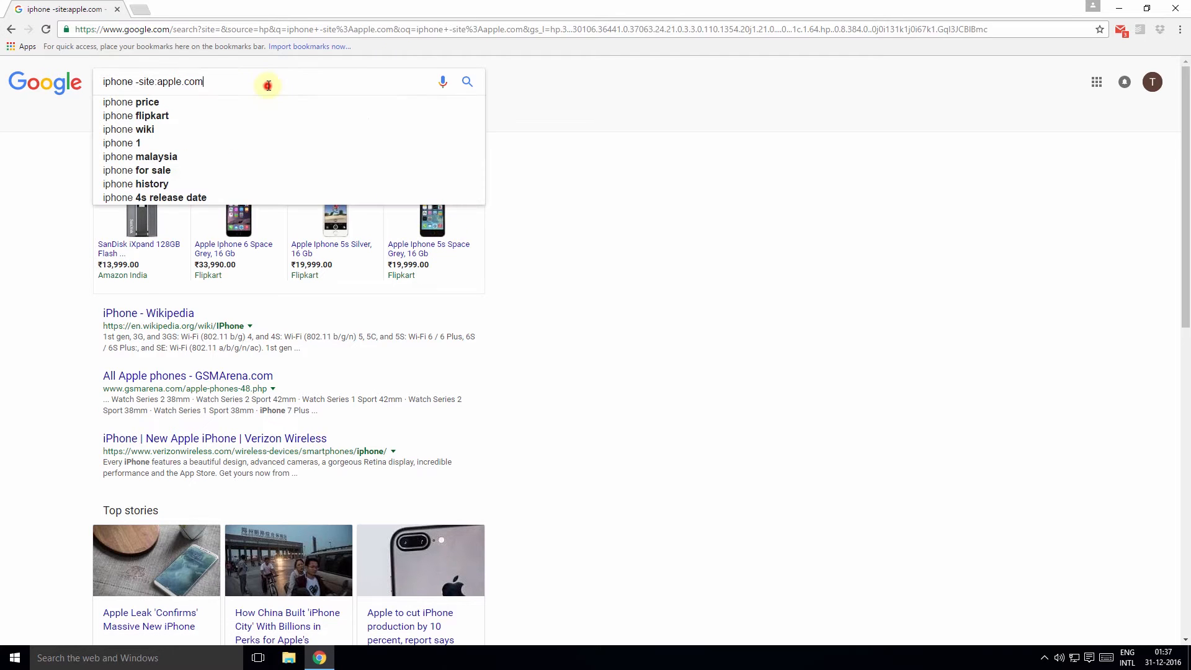
Search 'aircraft engine' and refine it to 'aircraft engine -site:wikipedia.org'
{"action": "type", "text": "aircraft engine"}
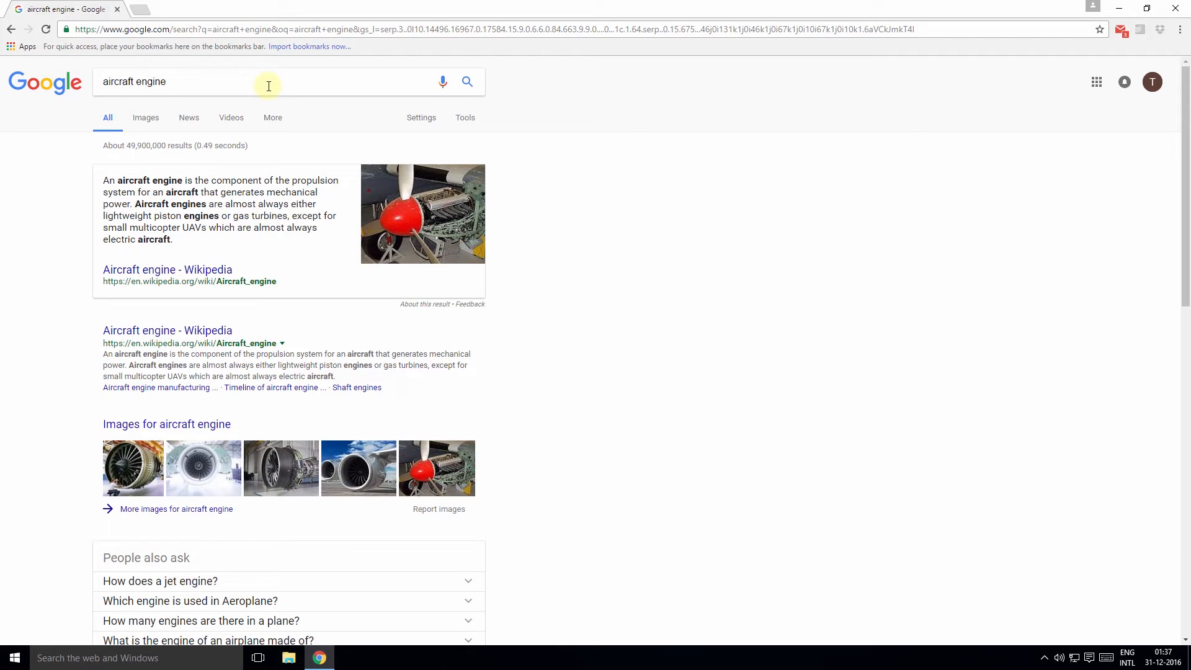
{"action": "left_click", "coordinate": [182, 82]}
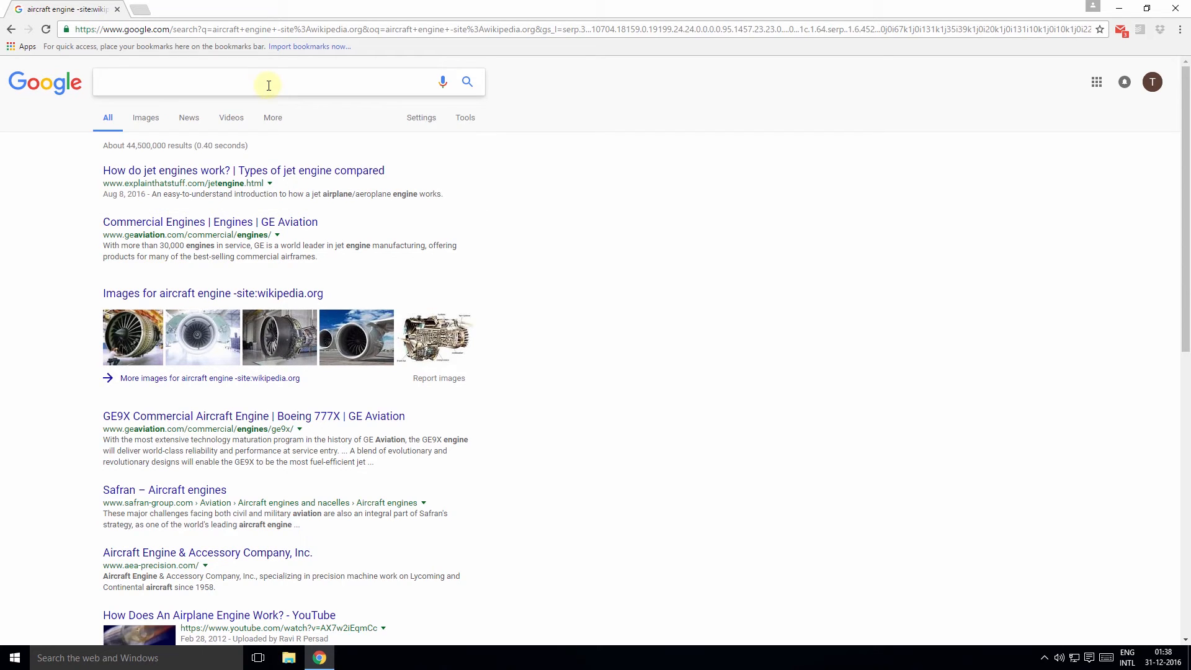
Search 'iphone -site:apple.com -site:verge.com' to exclude both sites
{"action": "type", "text": "iphone -site:apple.com"}
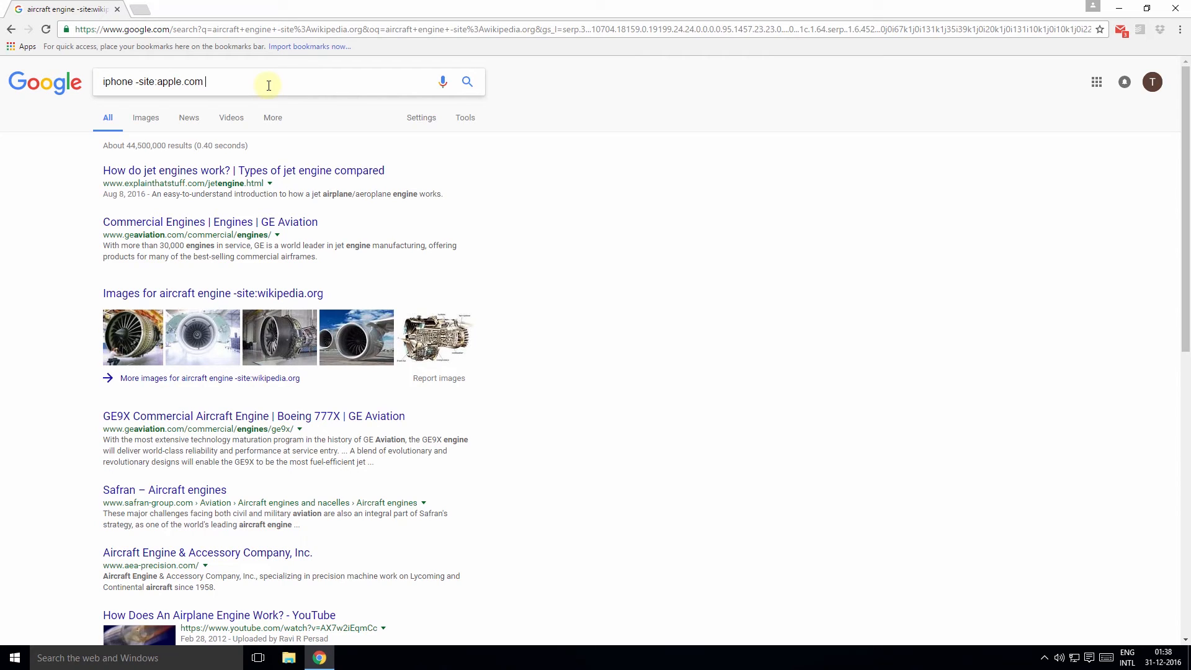
{"action": "type", "text": "-"}
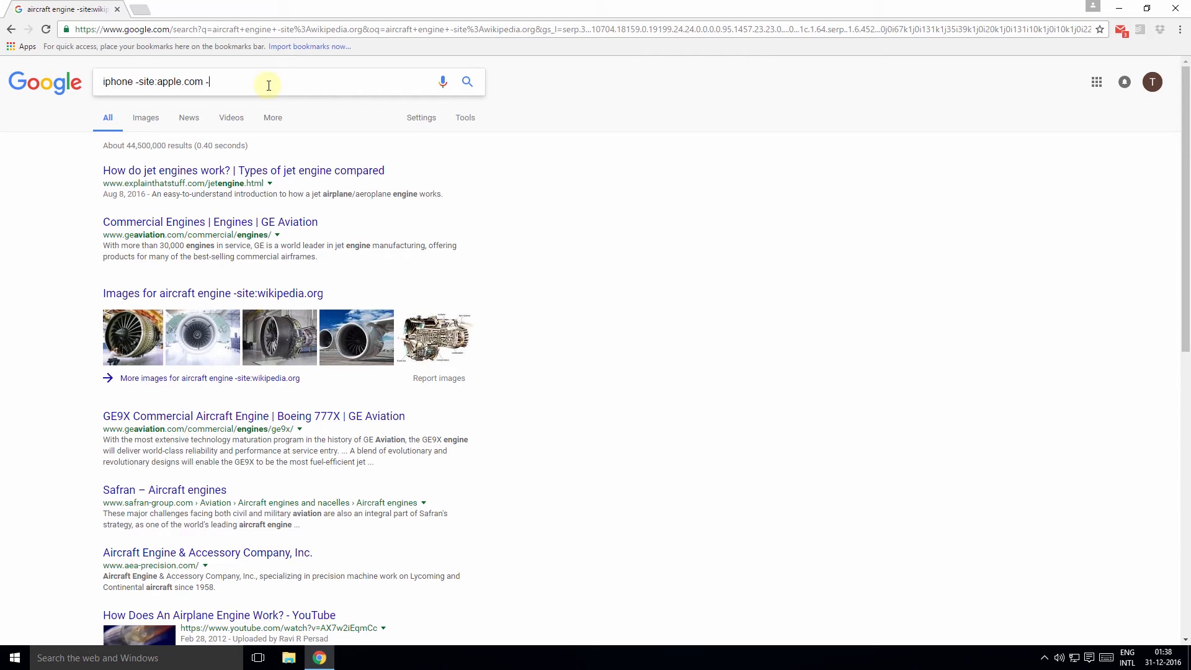
{"action": "type", "text": "site:"}
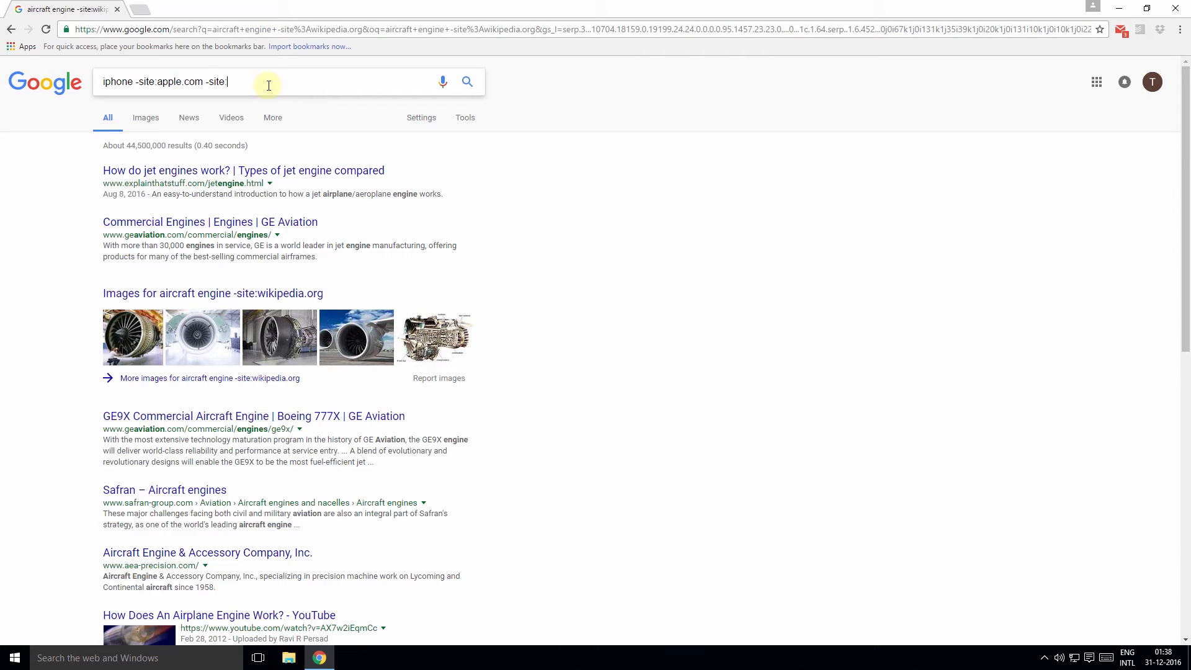
{"action": "type", "text": "verge.com"}
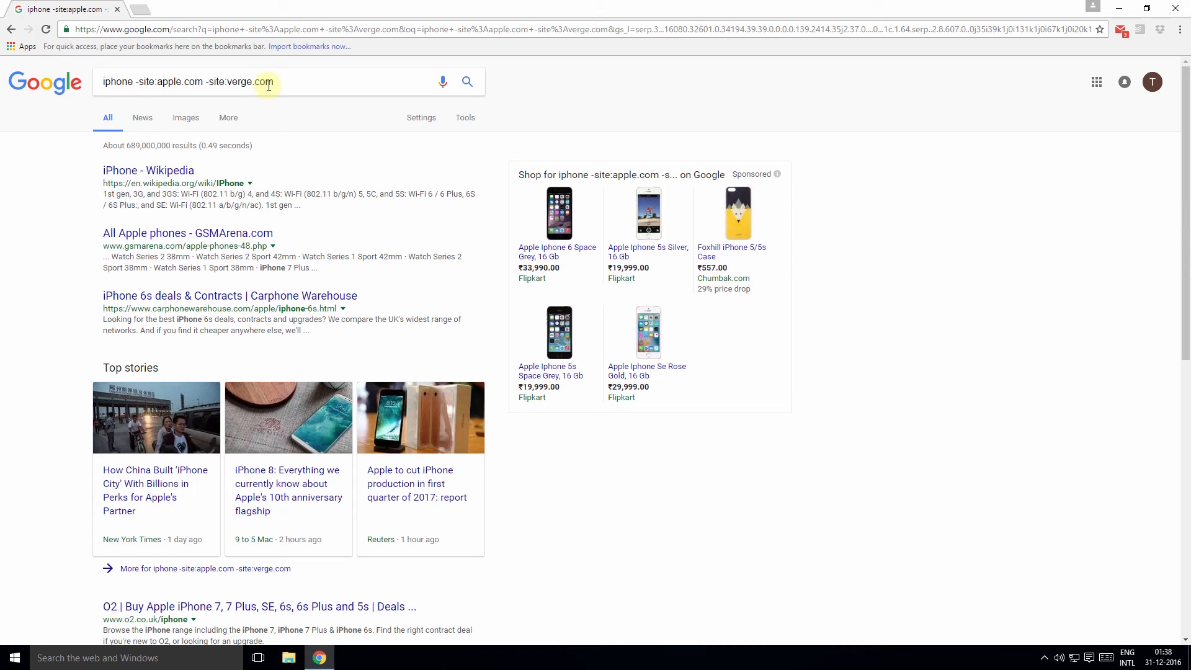
Replace the query, starting to write 'iphone site:apple.com' (reaches 'iphone site:a')
{"action": "triple_click", "coordinate": [186, 82]}
{"action": "type", "text": "iphone site:"}
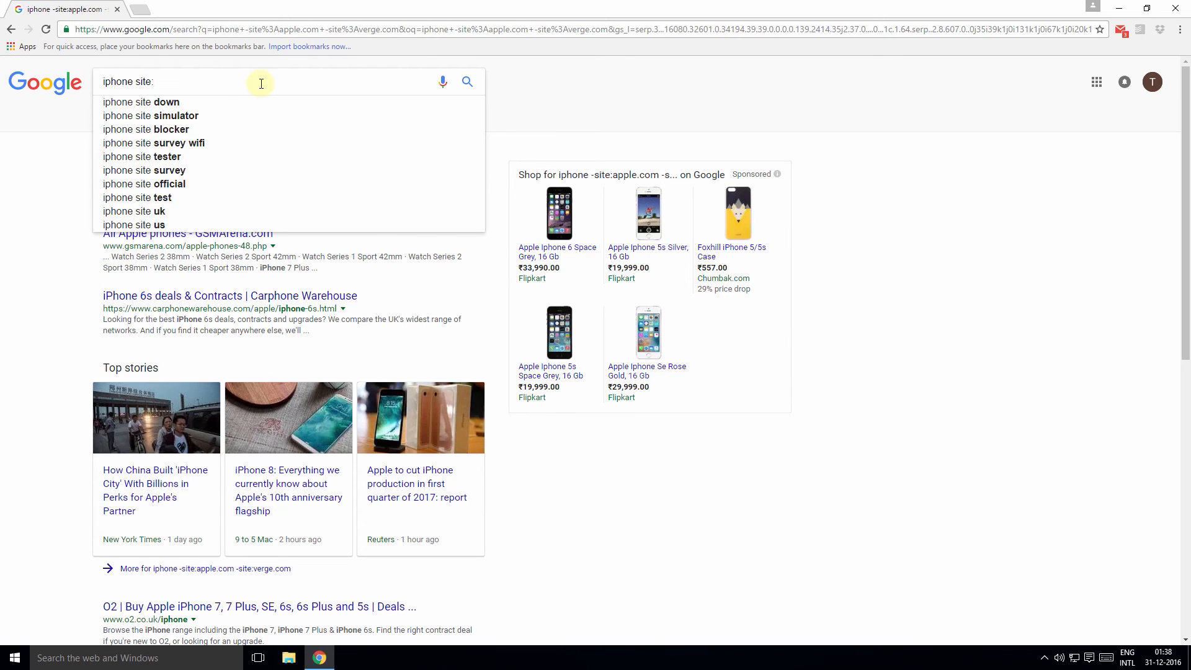
{"action": "type", "text": "a"}
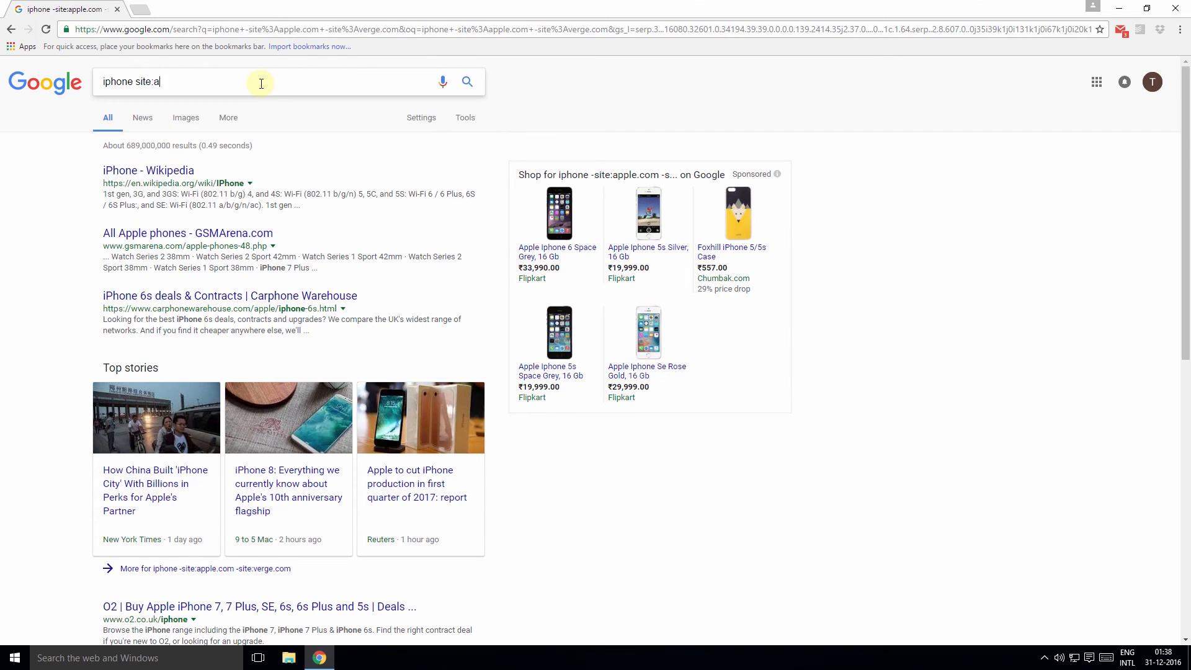